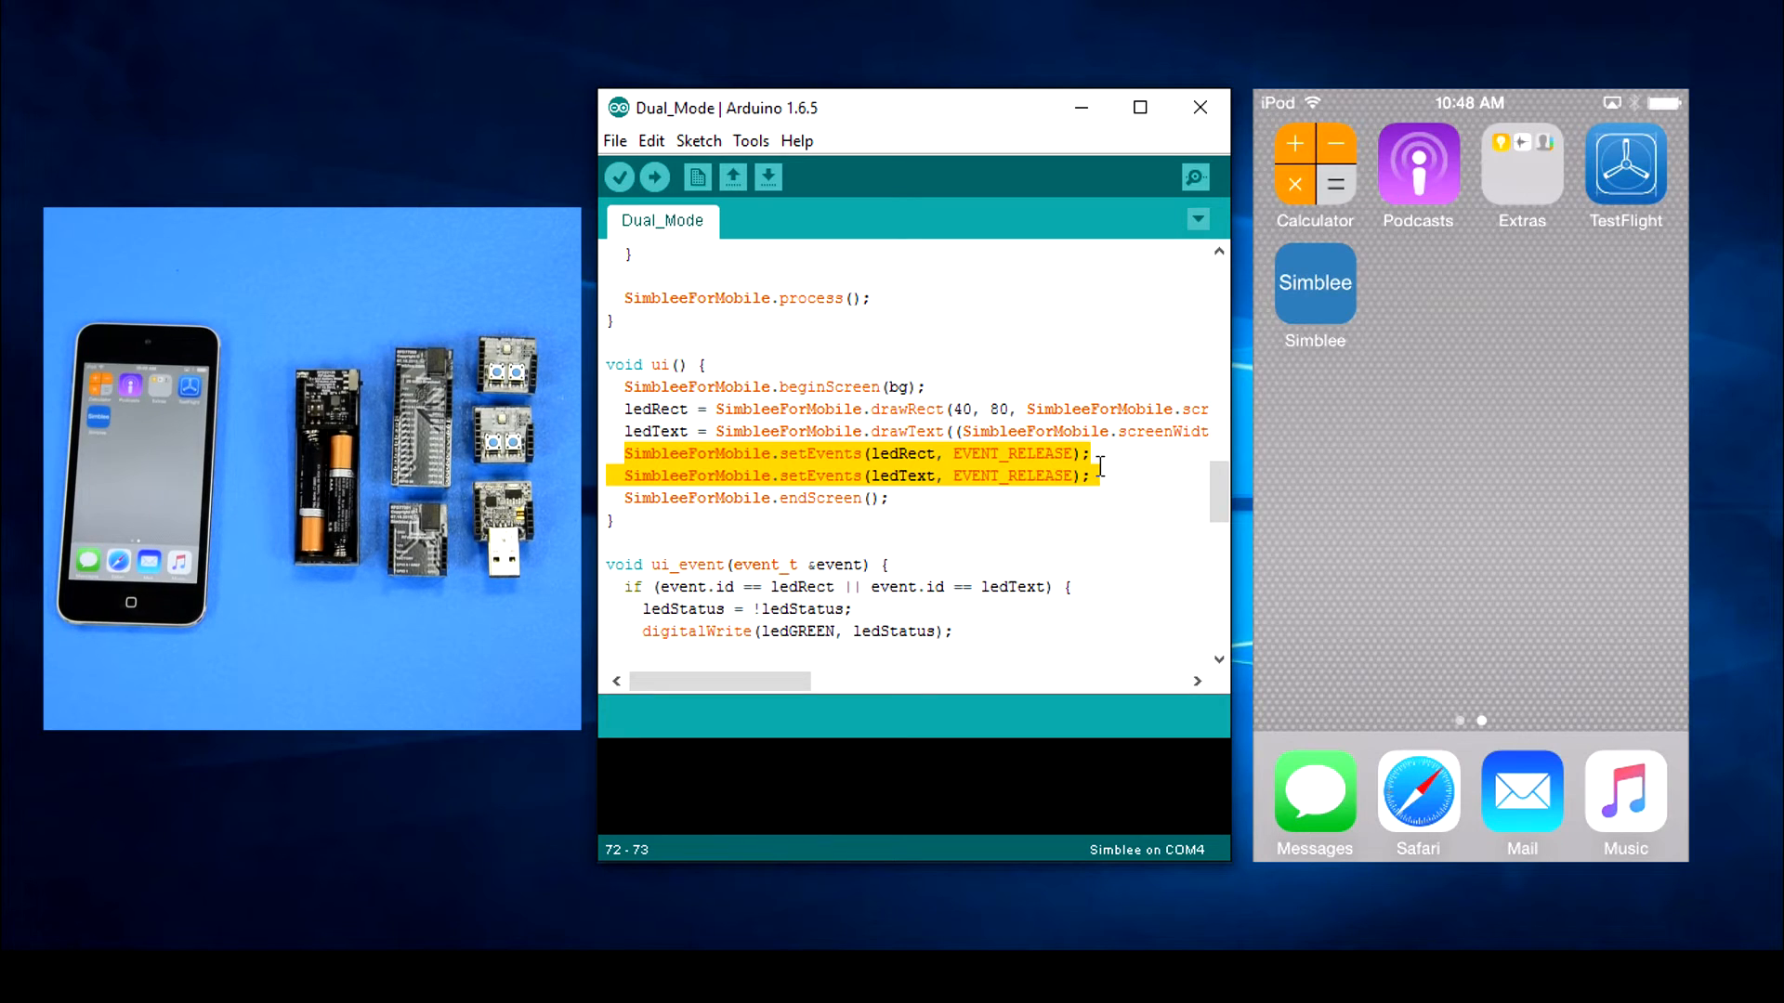
Review the Dual_Mode_Slave sketch down to the digitalRead(offButton) block sending "0" over SimbleeCOM.
{"action": "scroll", "scroll_direction": "down", "scroll_amount": 3}
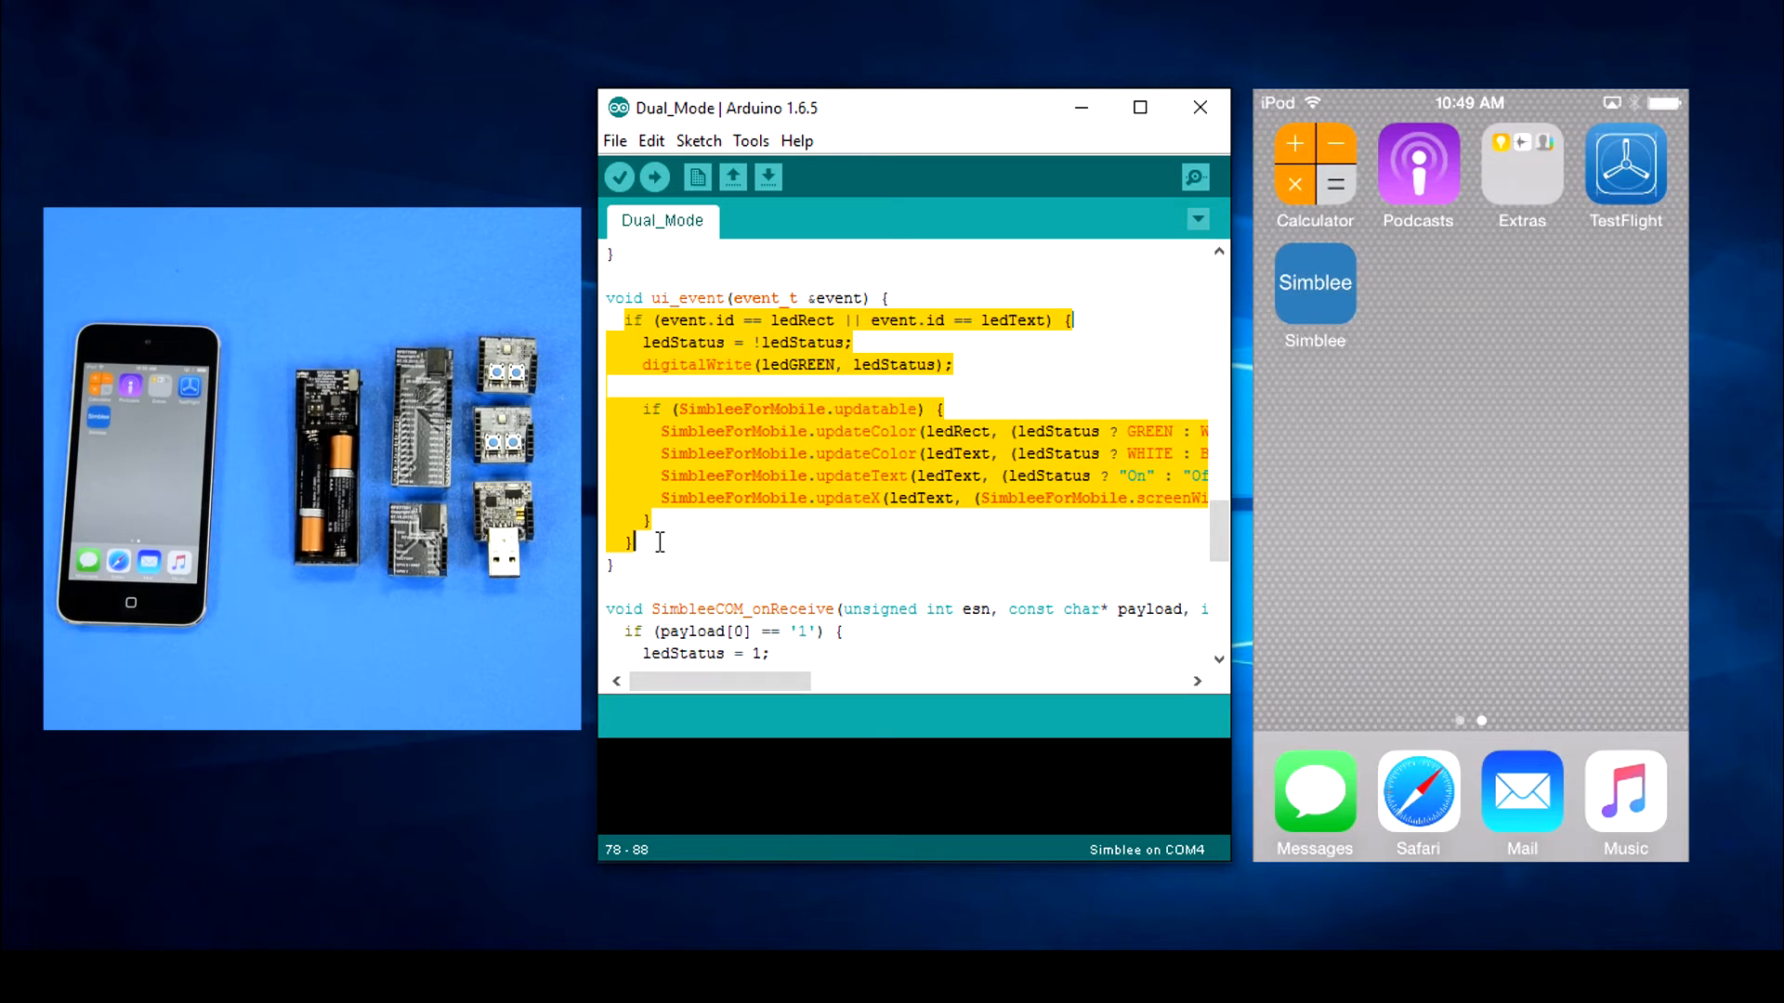
{"action": "scroll", "scroll_direction": "down", "scroll_amount": 3}
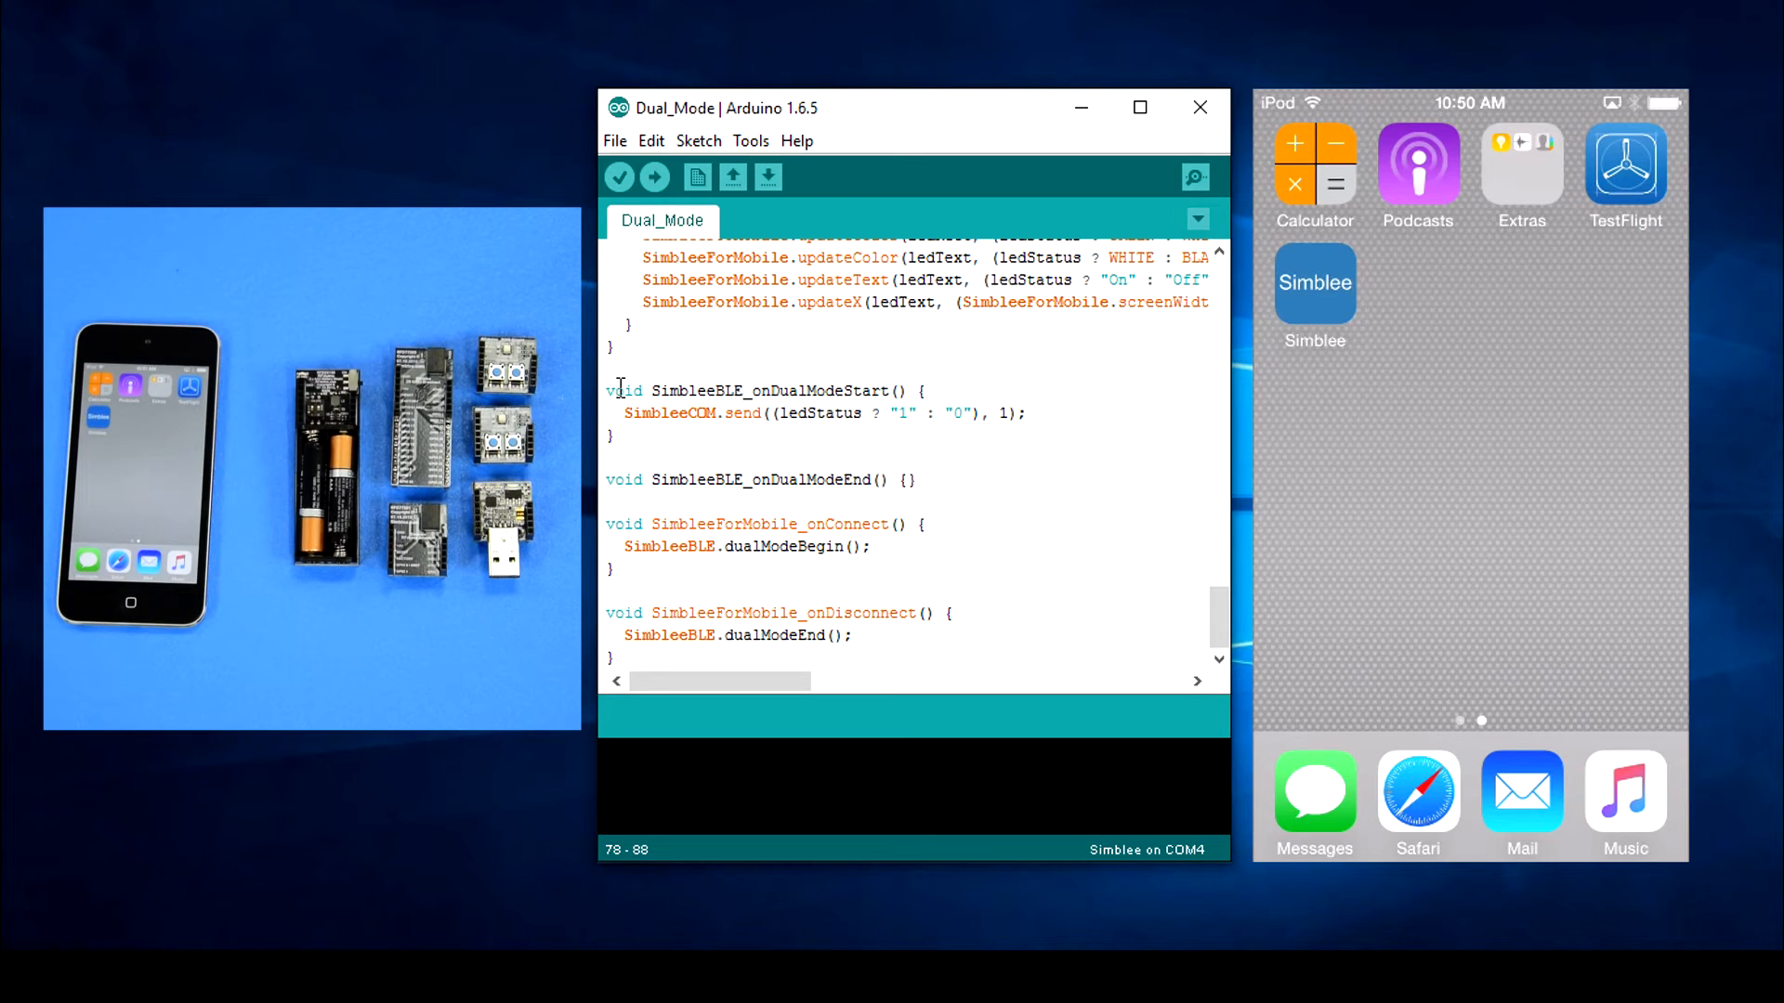
{"action": "left_click_drag", "start_coordinate": [615, 391], "coordinate": [626, 435]}
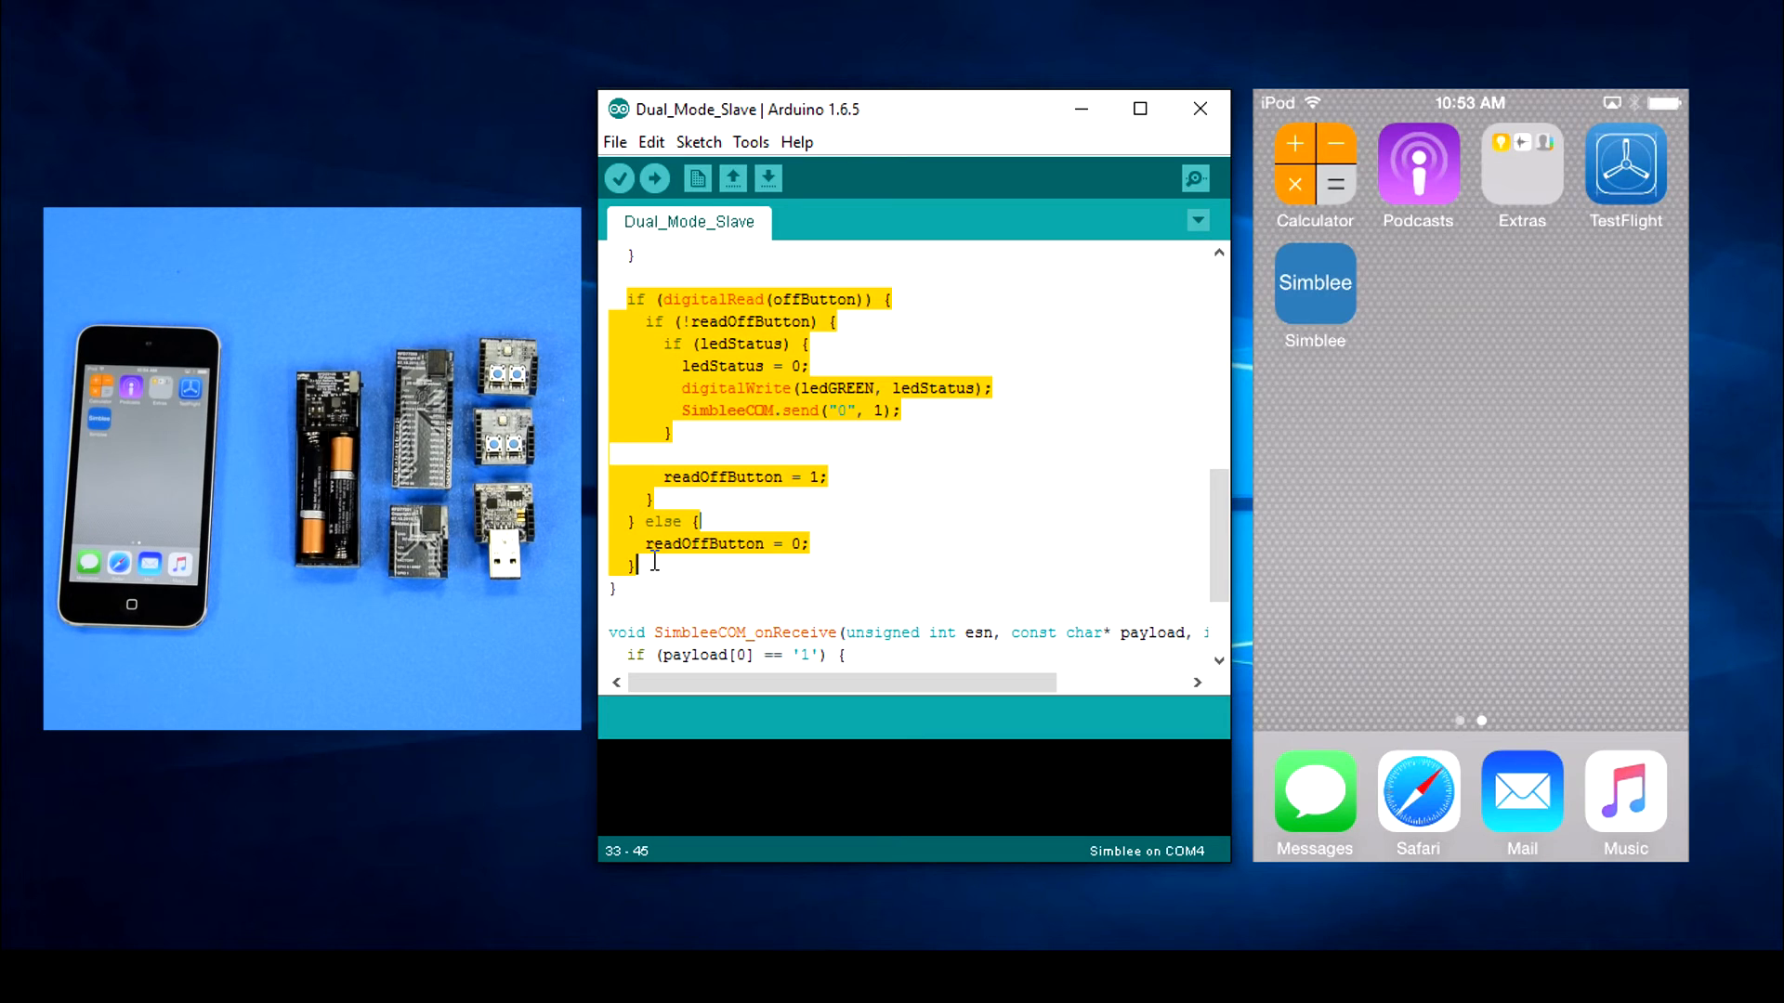
{"action": "scroll", "scroll_direction": "down", "scroll_amount": 3}
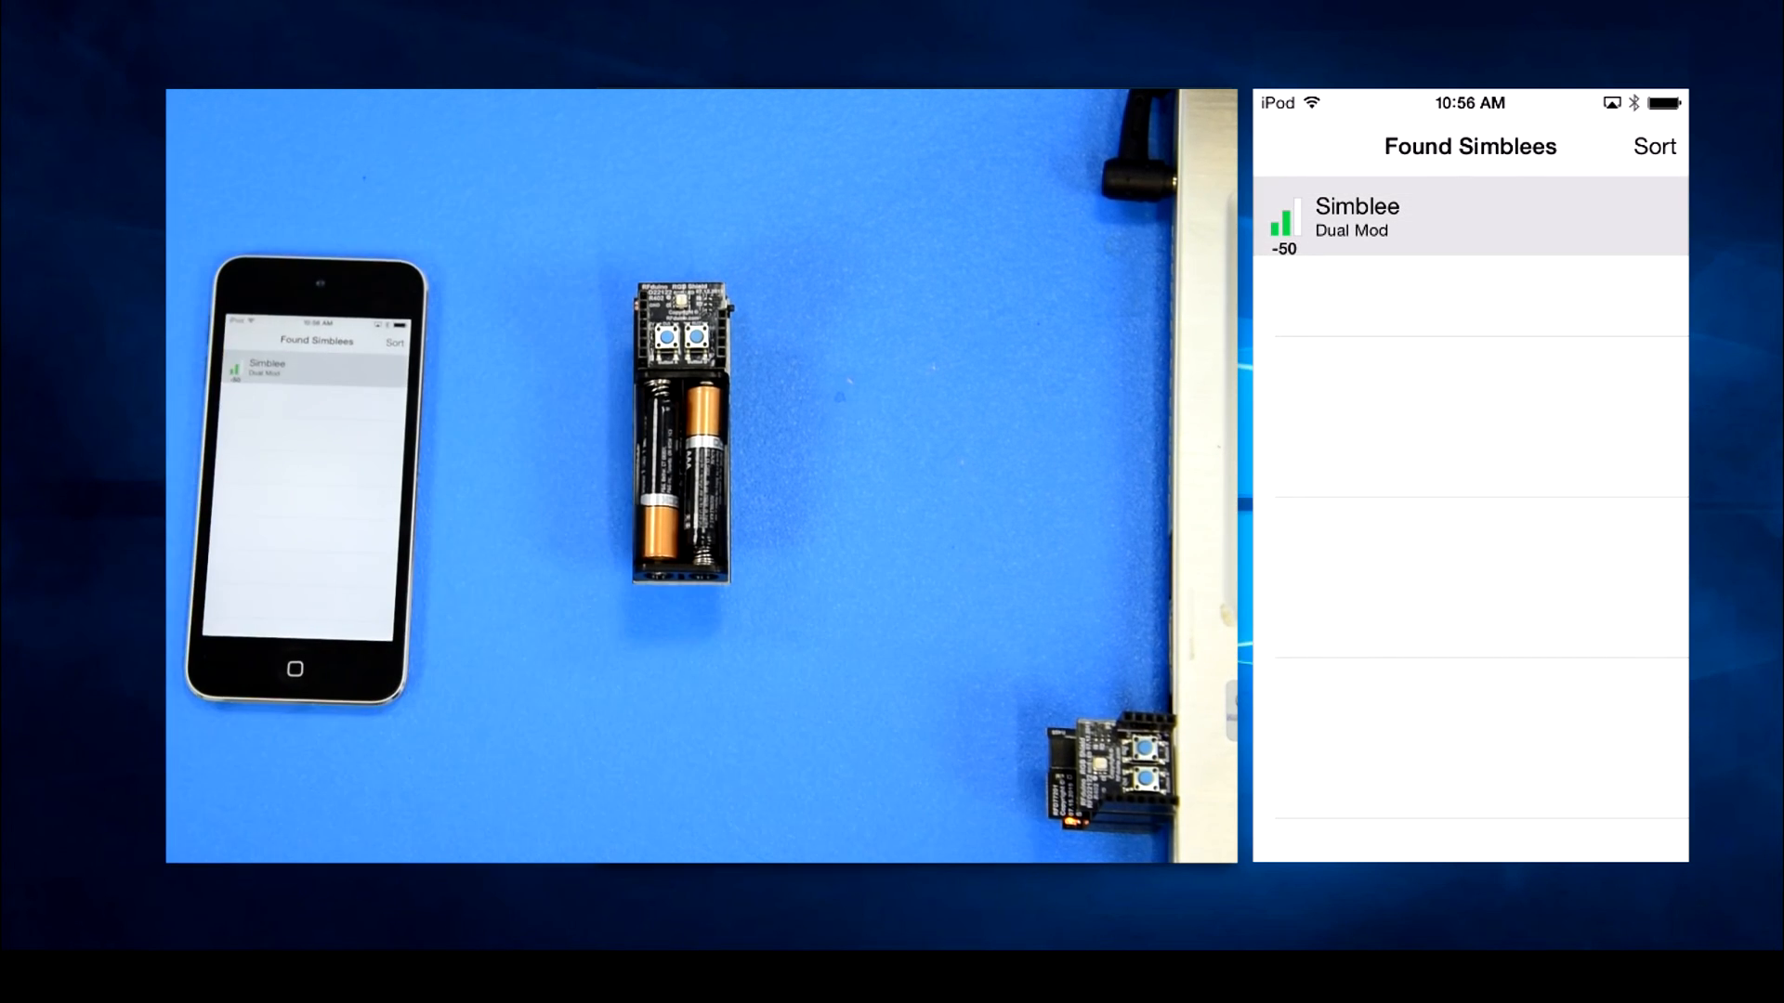
Connect to the found Simblee device and toggle its LED rectangle to Off.
{"action": "left_click", "coordinate": [1470, 219]}
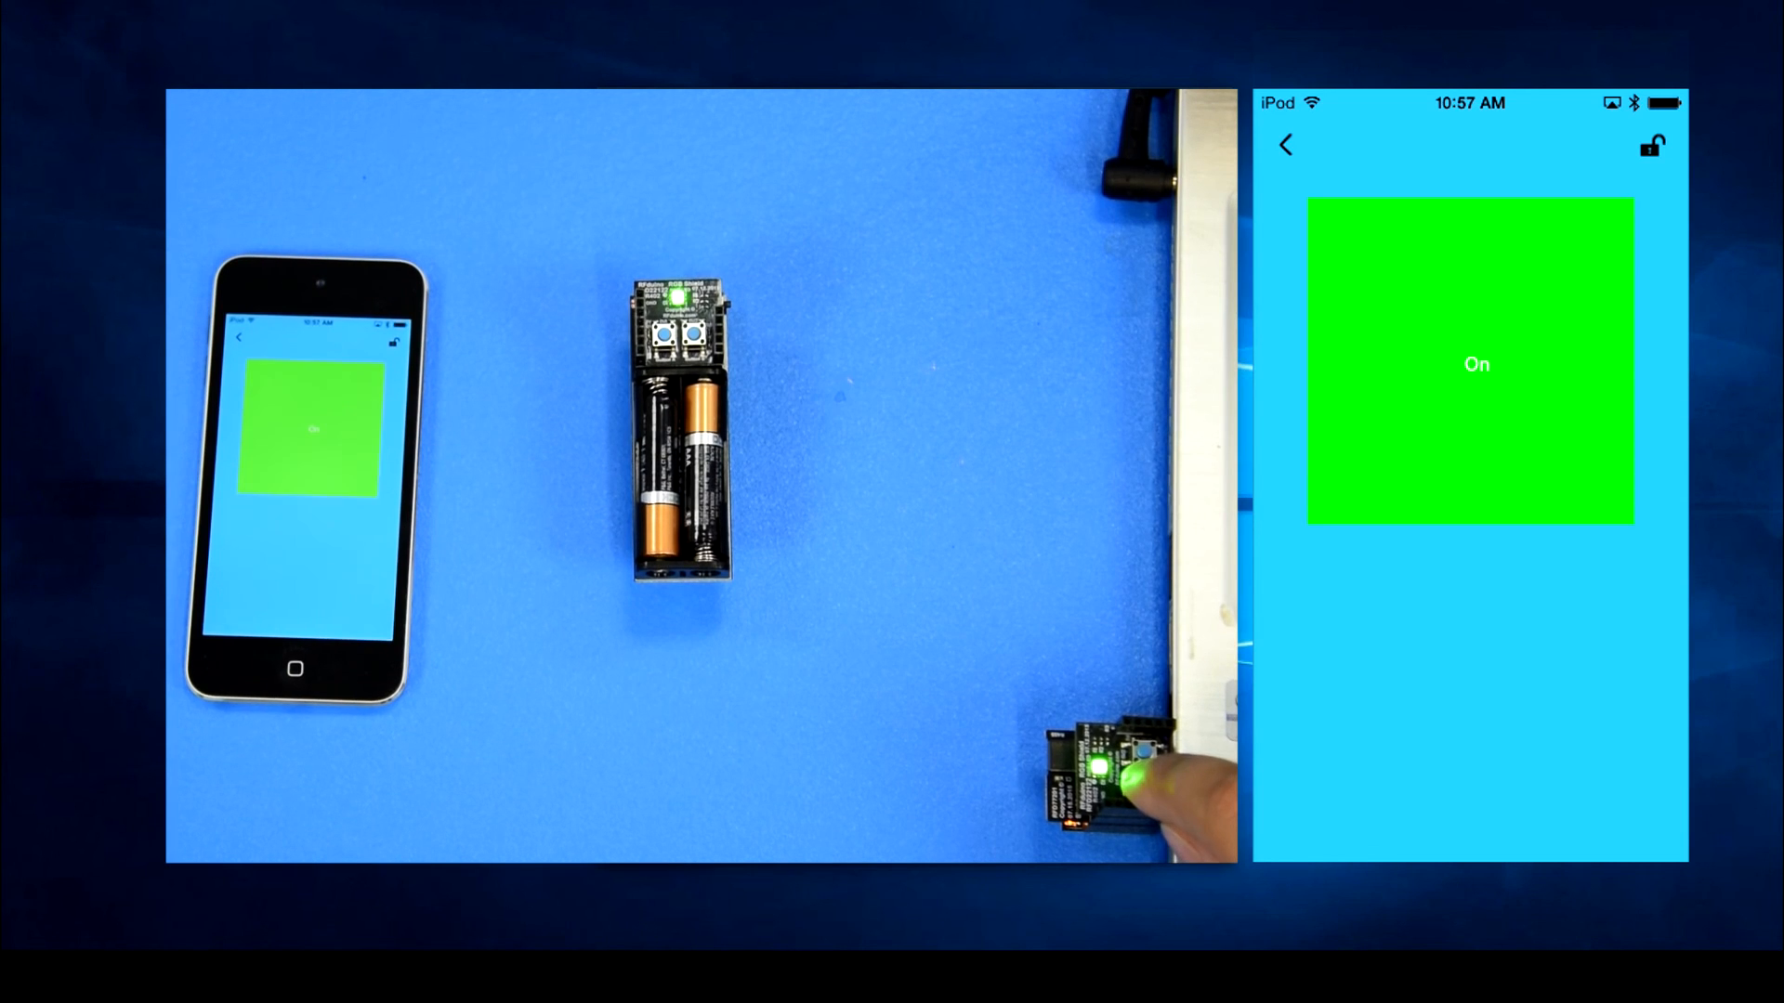
{"action": "left_click", "coordinate": [1145, 750]}
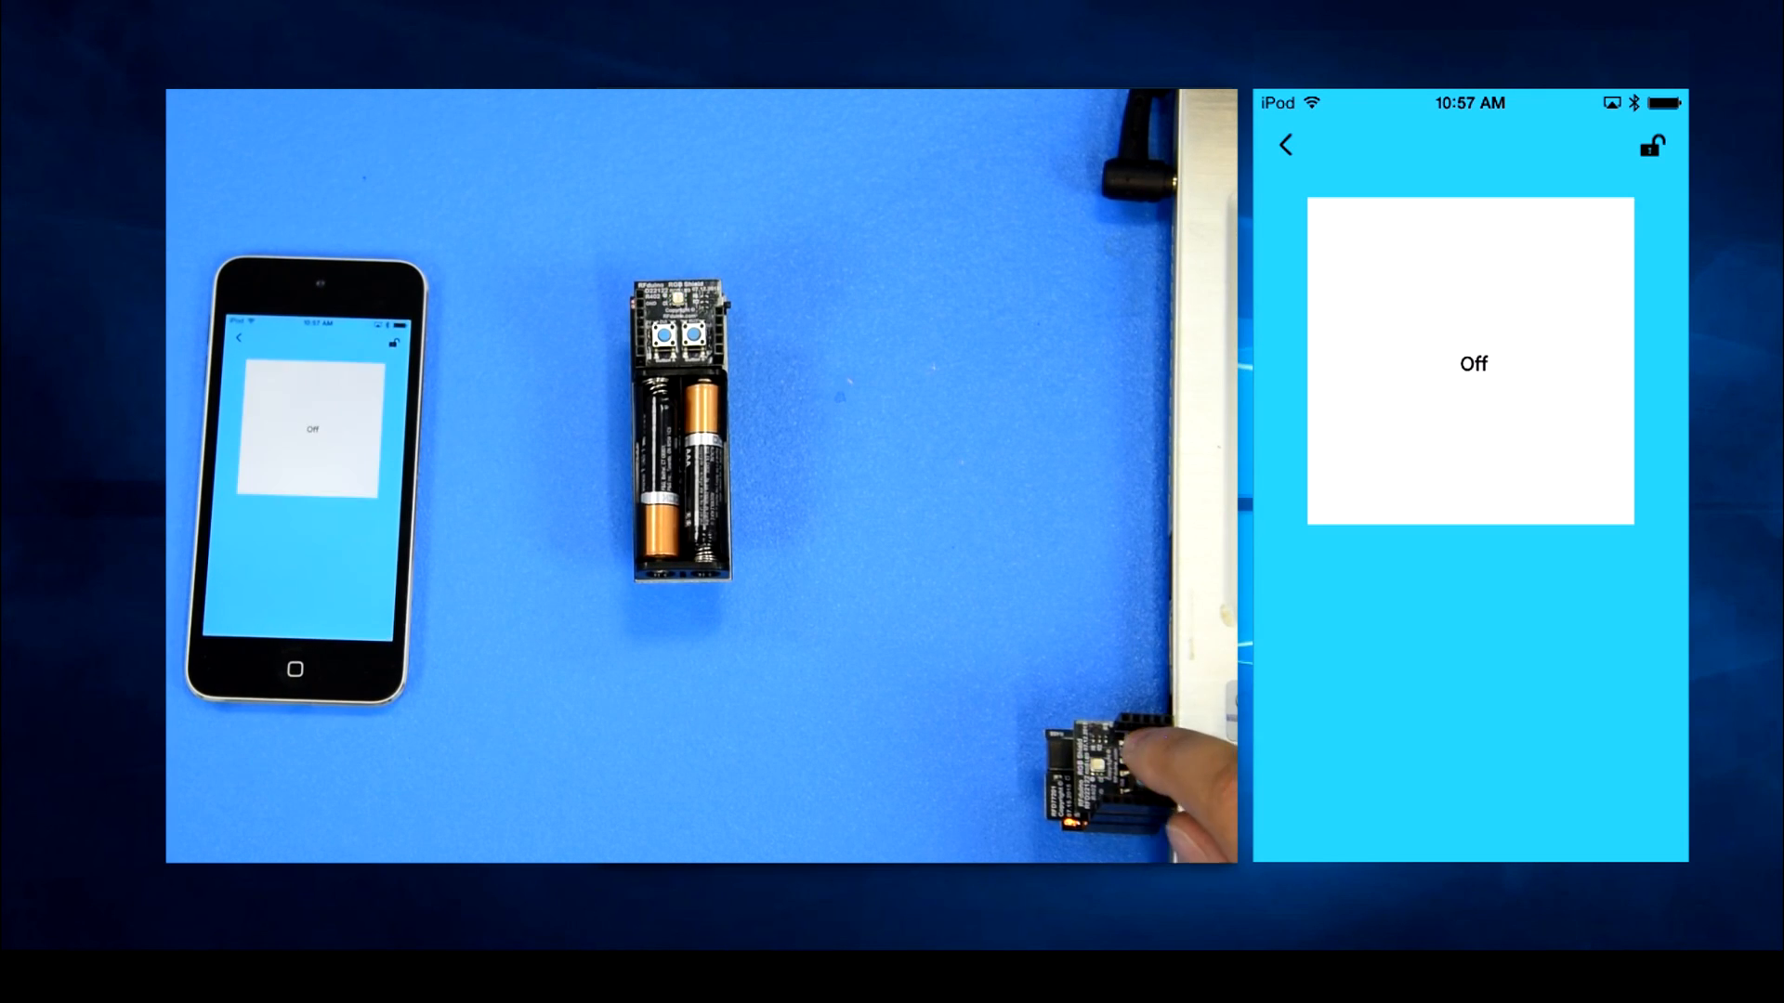